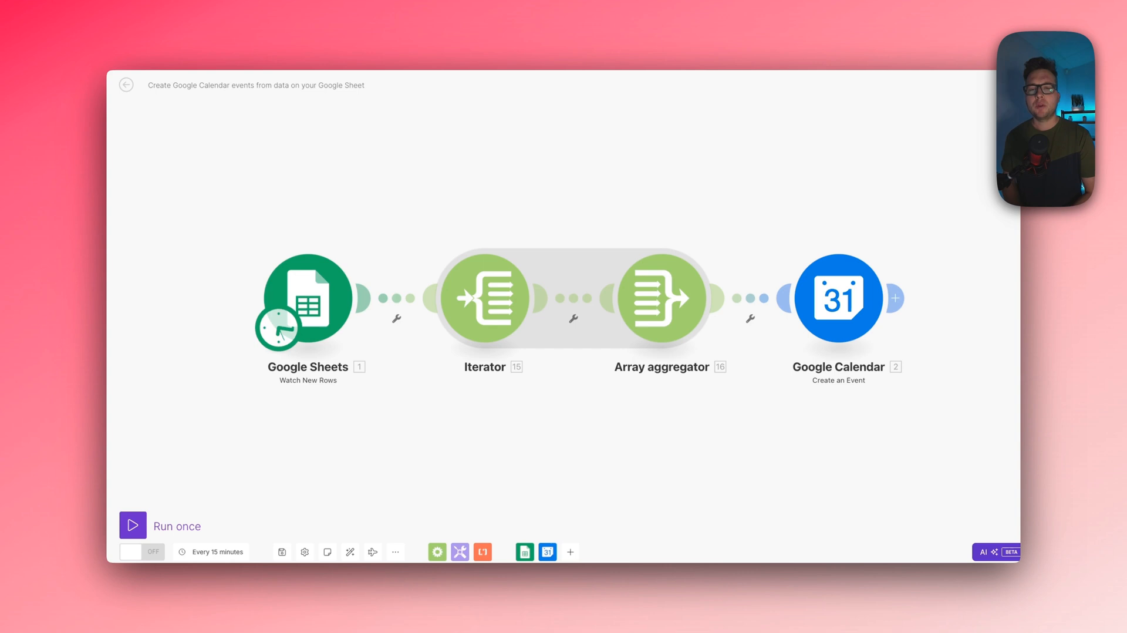
mouse_move(508, 507)
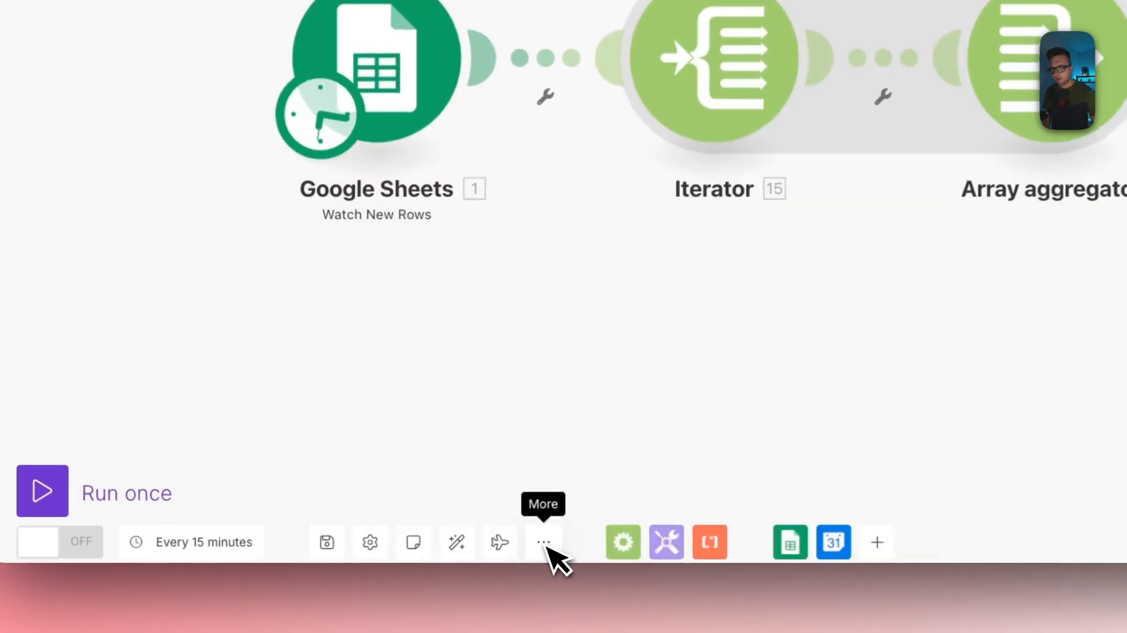
Export the Google Sheets-to-Calendar scenario as a JSON blueprint from the More (…) menu
click(543, 541)
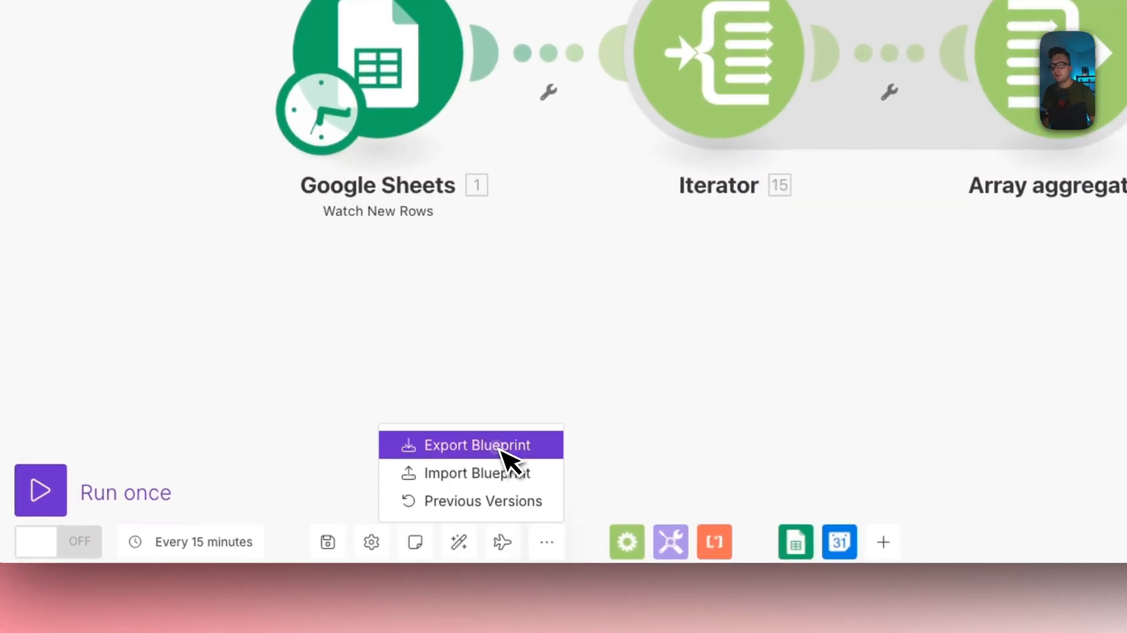
click(476, 444)
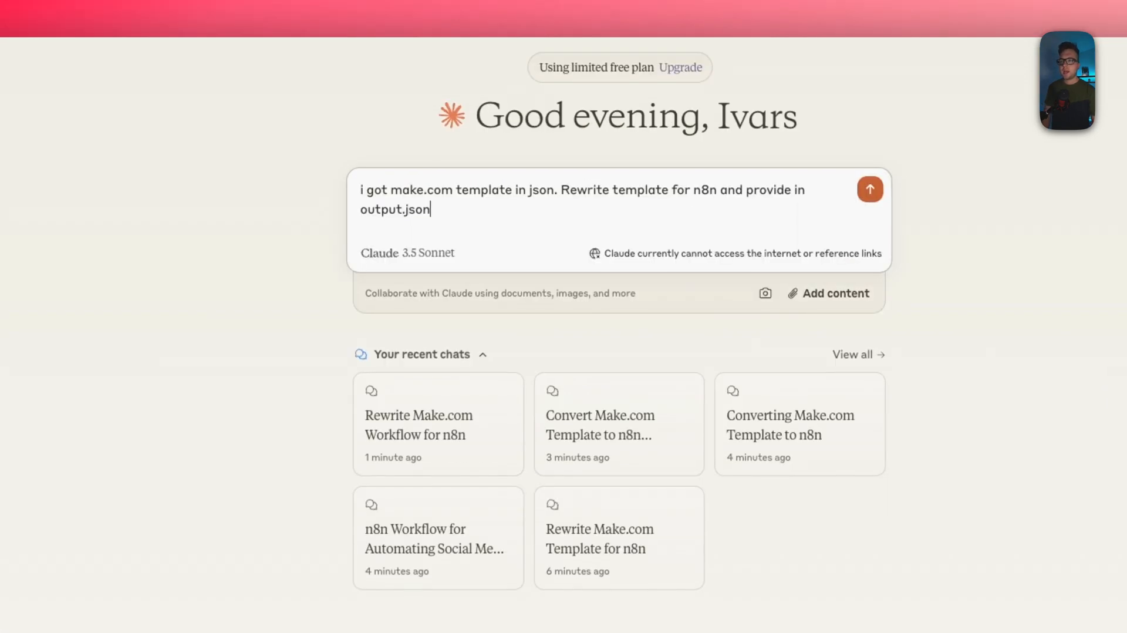
mouse_move(1031, 280)
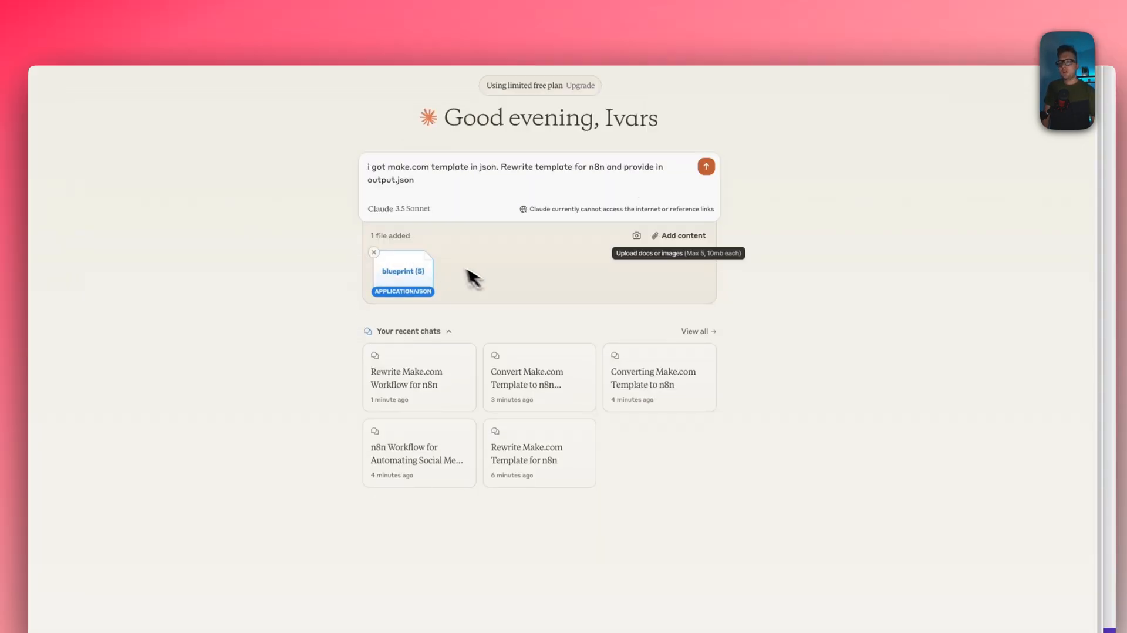
mouse_move(455, 283)
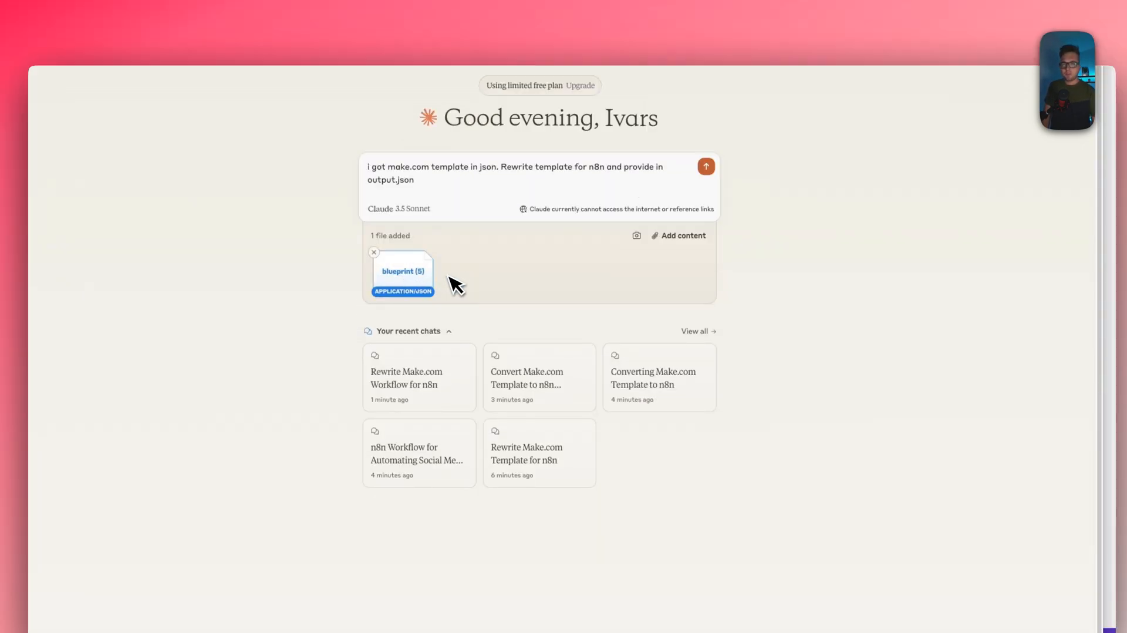
Attach the exported blueprint JSON file to the Claude rewrite-for-n8n request
click(705, 165)
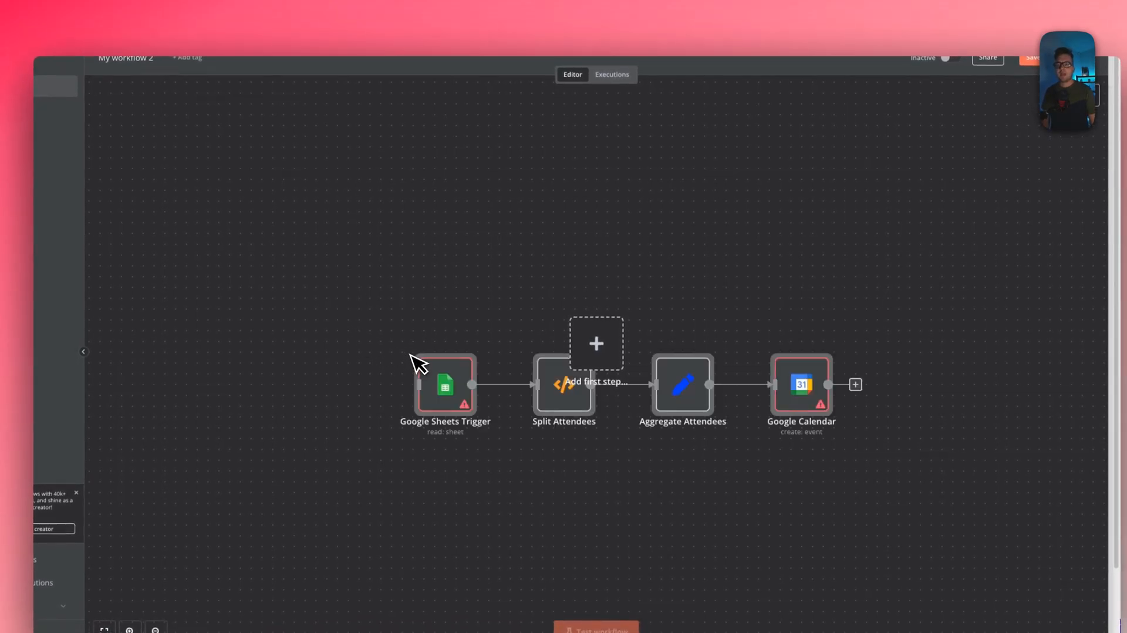
mouse_move(446, 388)
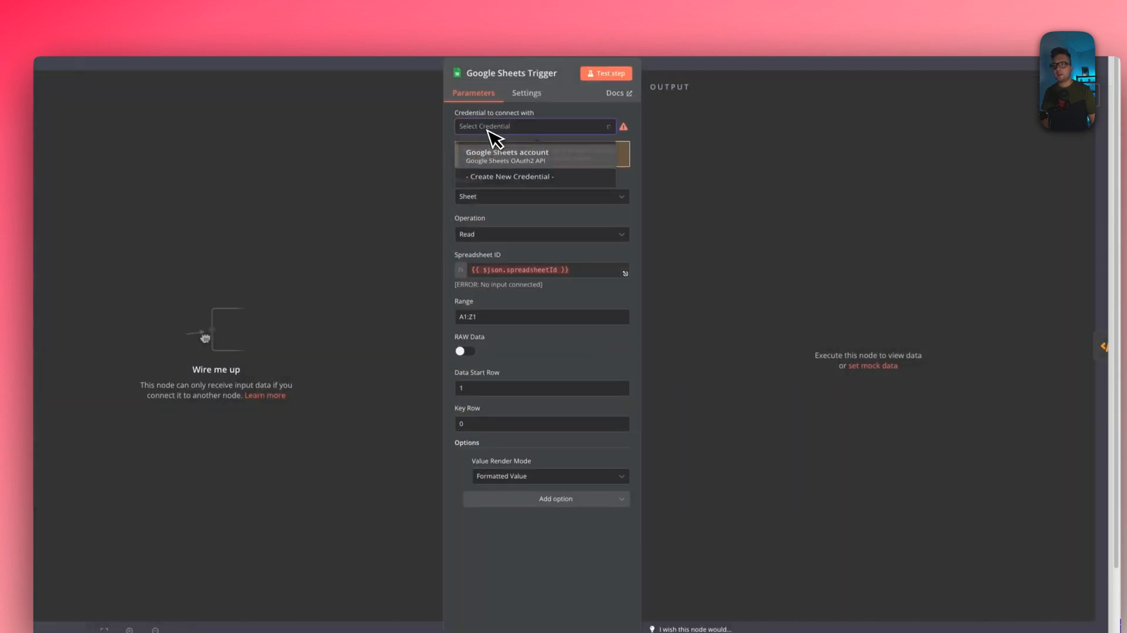
Paste the converted JSON onto the n8n canvas, creating the four-node Sheets-to-Calendar workflow
right_click(767, 382)
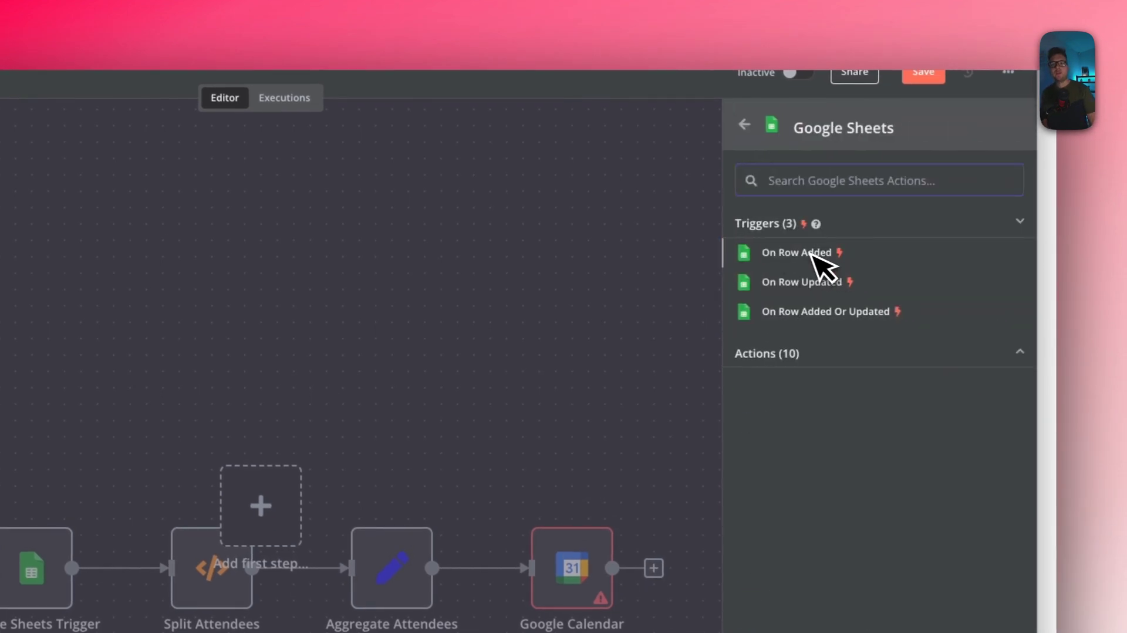
Add a Google Sheets On Row Added trigger feeding Split Attendees beside the original trigger
click(793, 253)
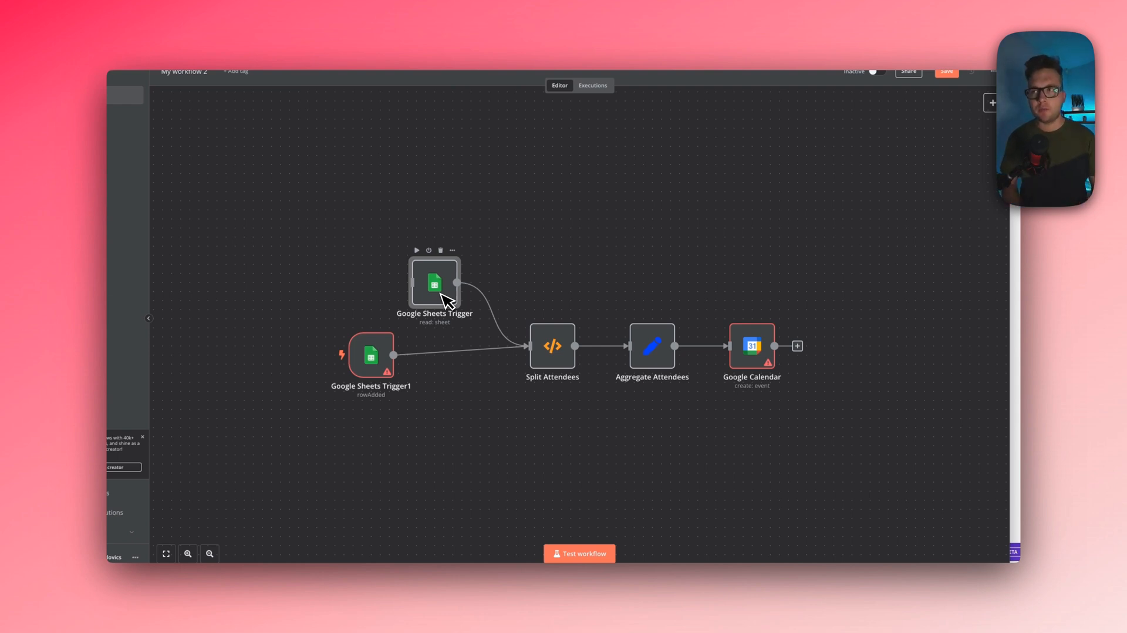
mouse_move(351, 98)
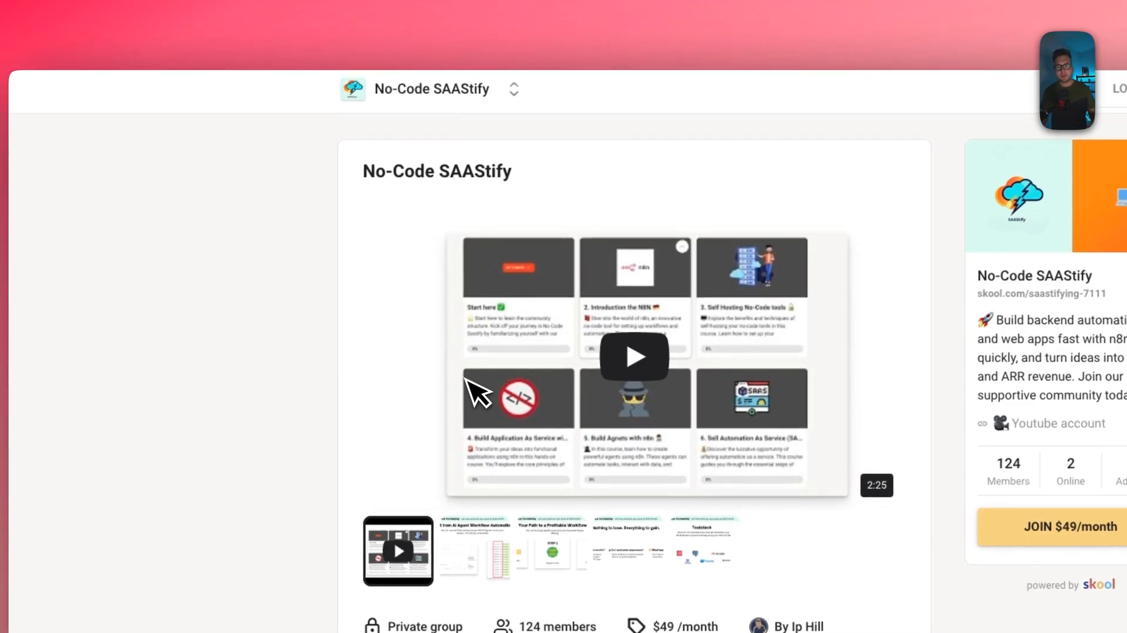
Scroll the Skool No-Code SAASTify page down to the Join $49/month membership offer
scroll(down, 3)
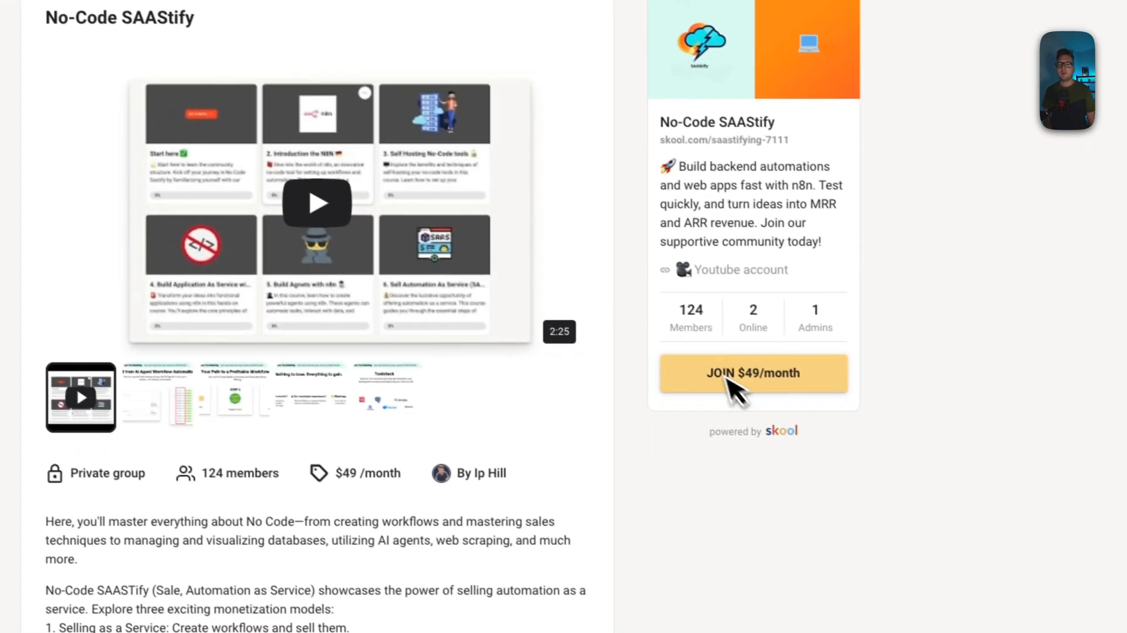